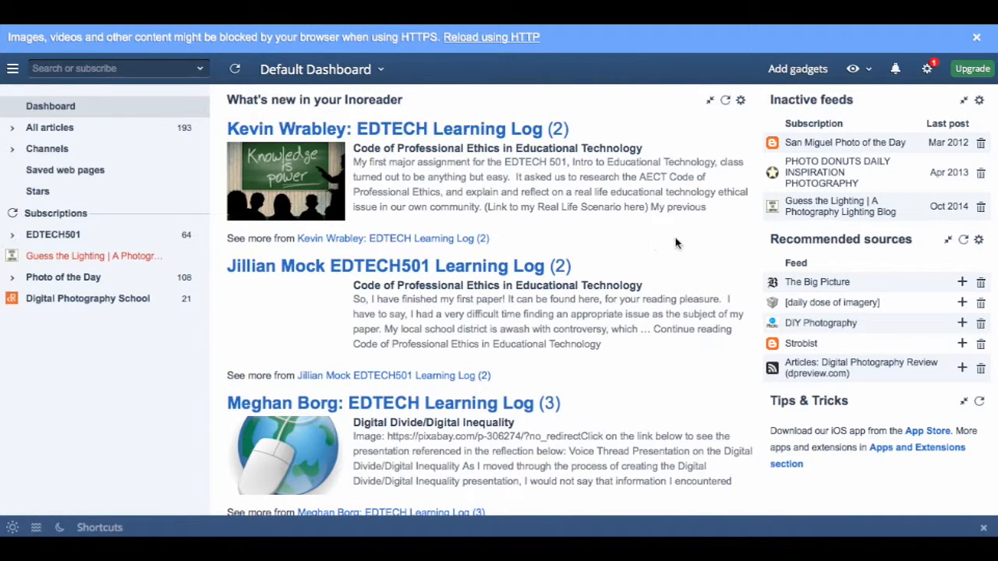
mouse_move(647, 243)
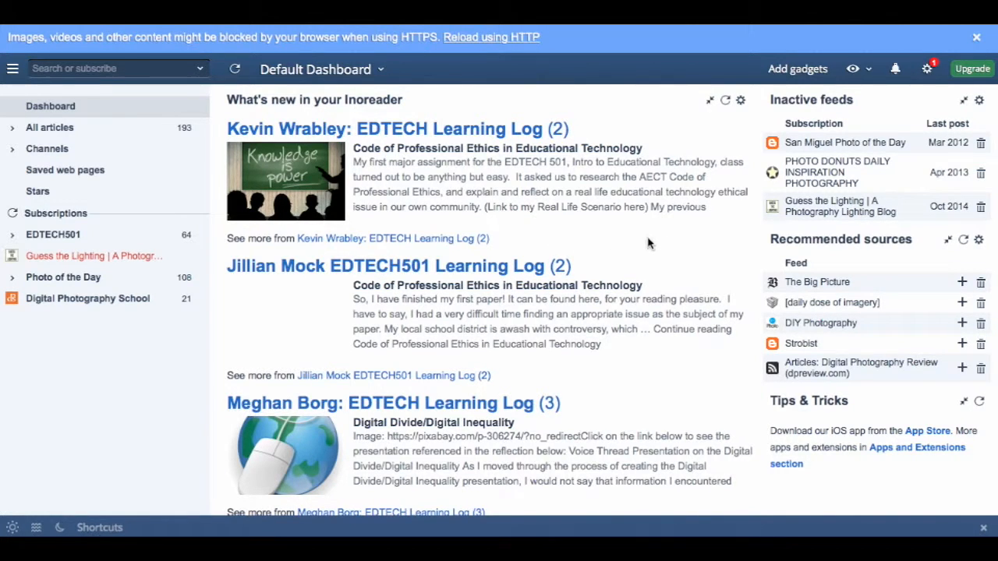
- Expand and collapse the All articles sub-lists and the Photo of the Day folder
left_click(13, 127)
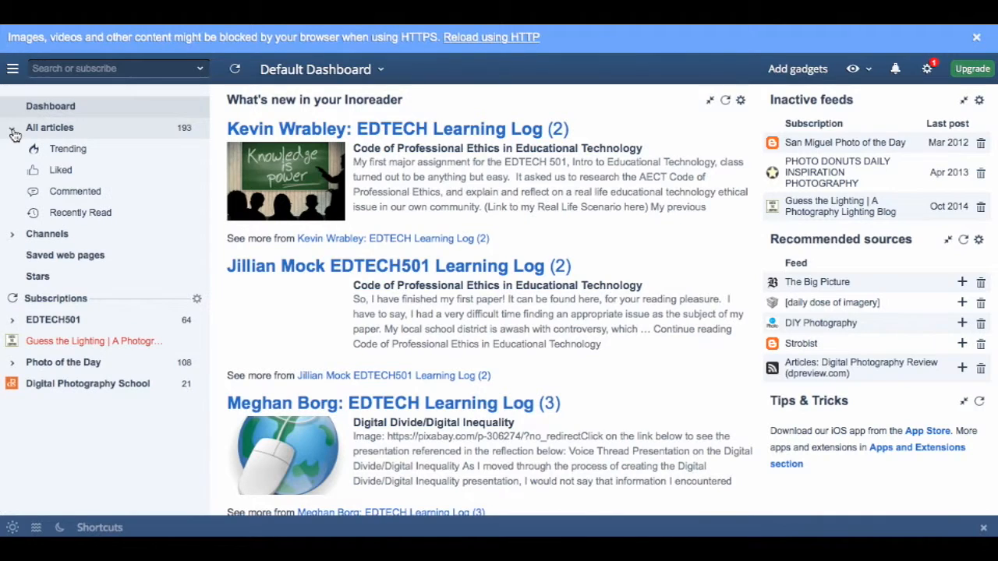
left_click(13, 127)
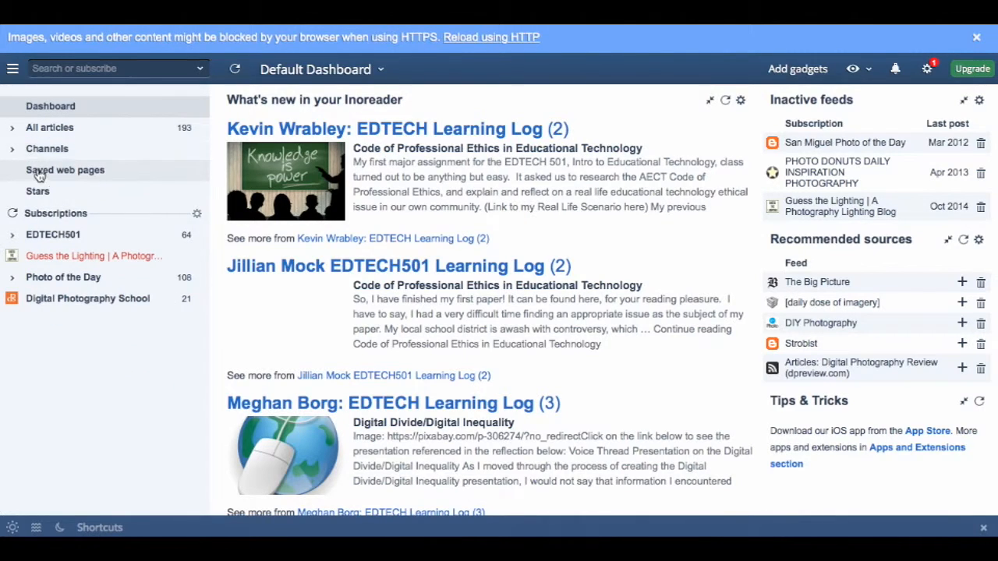
mouse_move(199, 221)
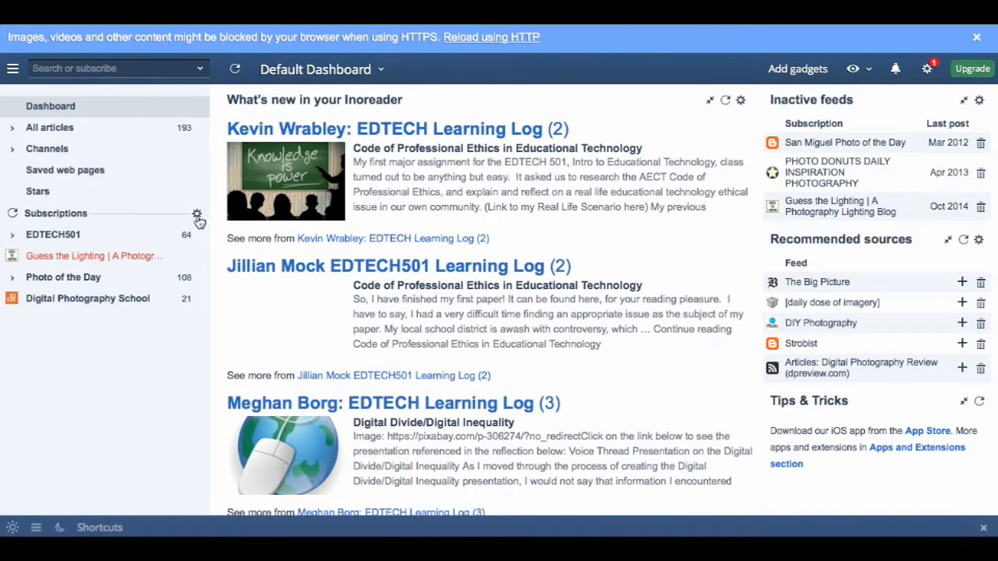
left_click(197, 214)
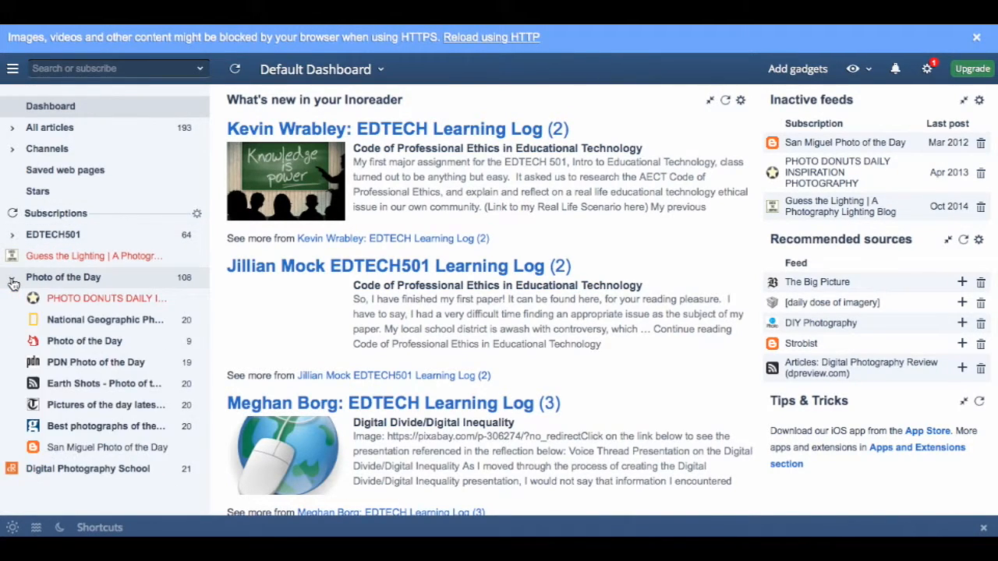
left_click(13, 277)
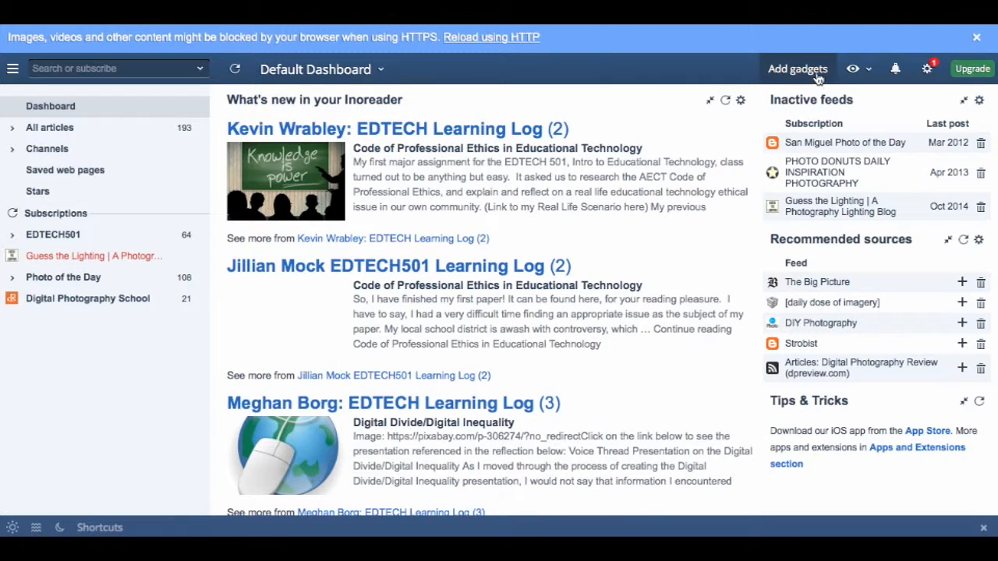
- Browse the dashboard gadgets and switch the dashboard to a two-column layout
left_click(797, 69)
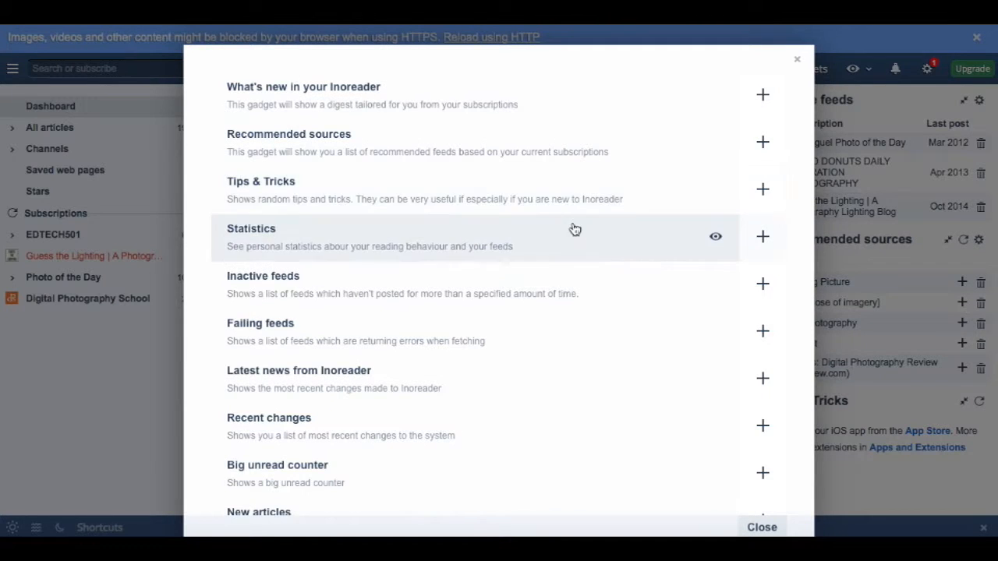
scroll("down", 3)
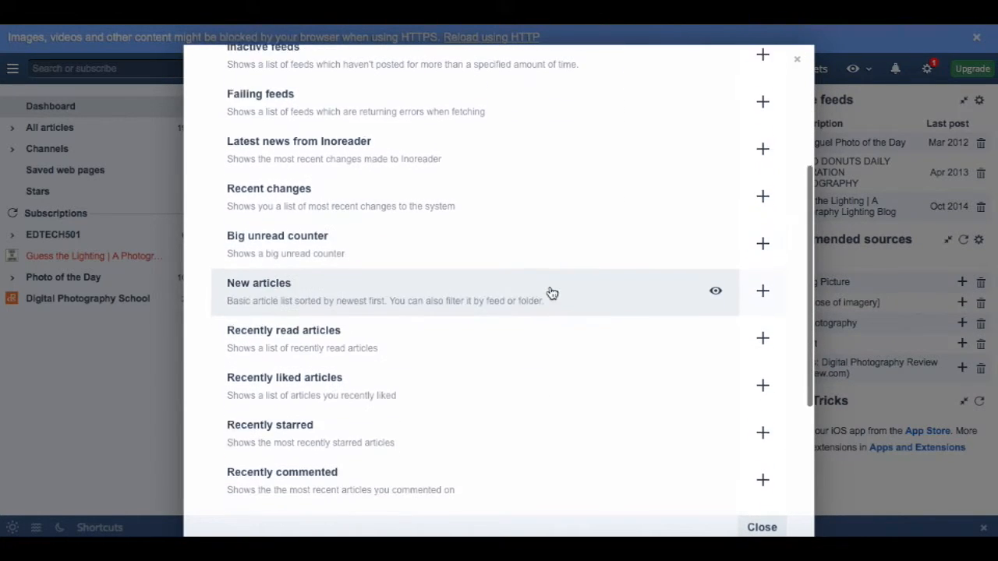
scroll("down", 3)
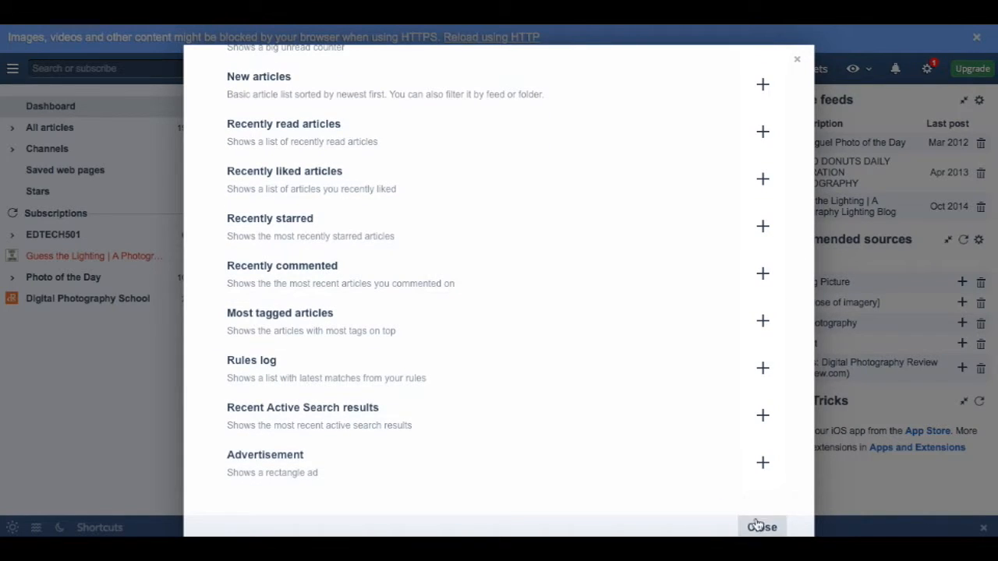
left_click(761, 527)
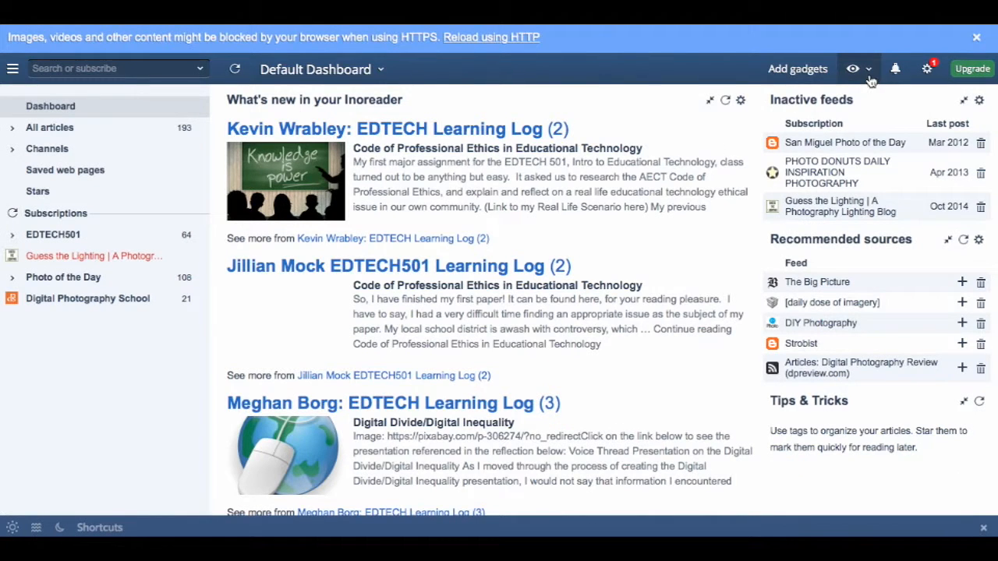
left_click(852, 69)
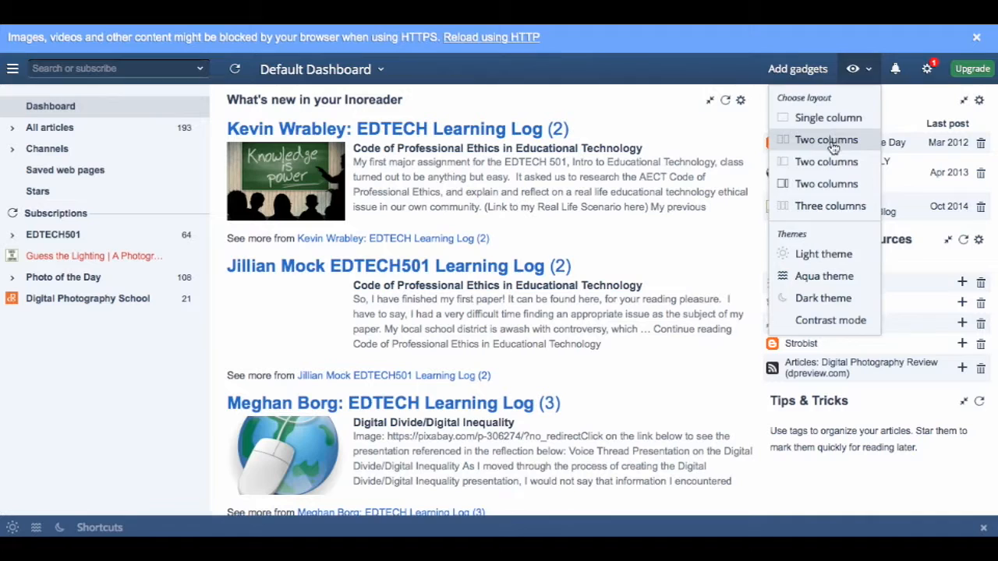
left_click(824, 139)
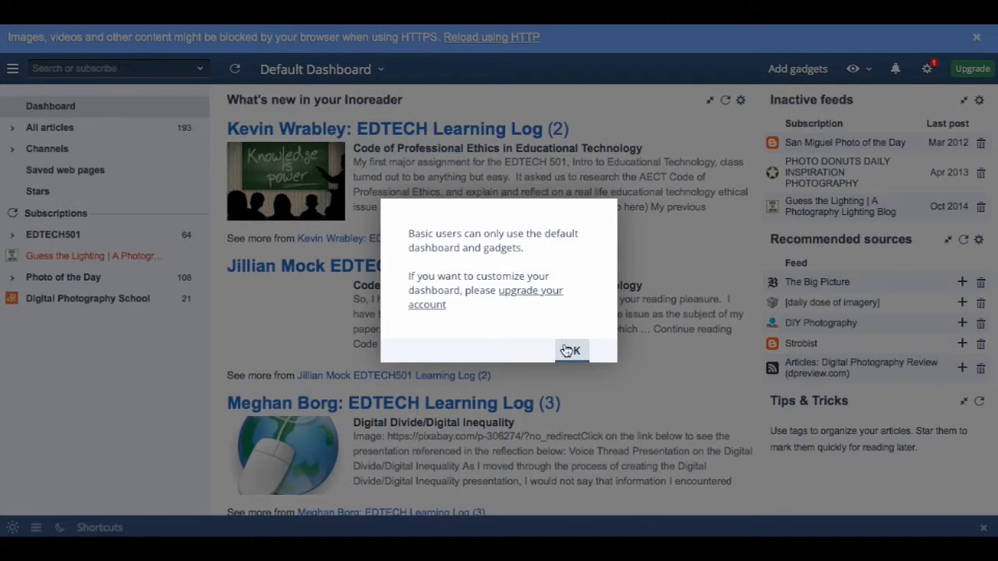
left_click(572, 351)
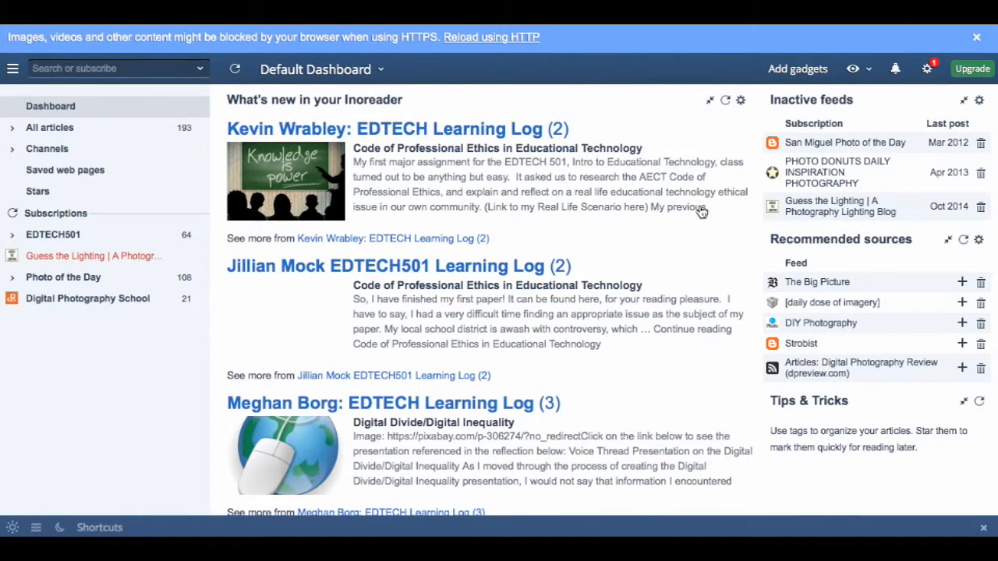
mouse_move(881, 136)
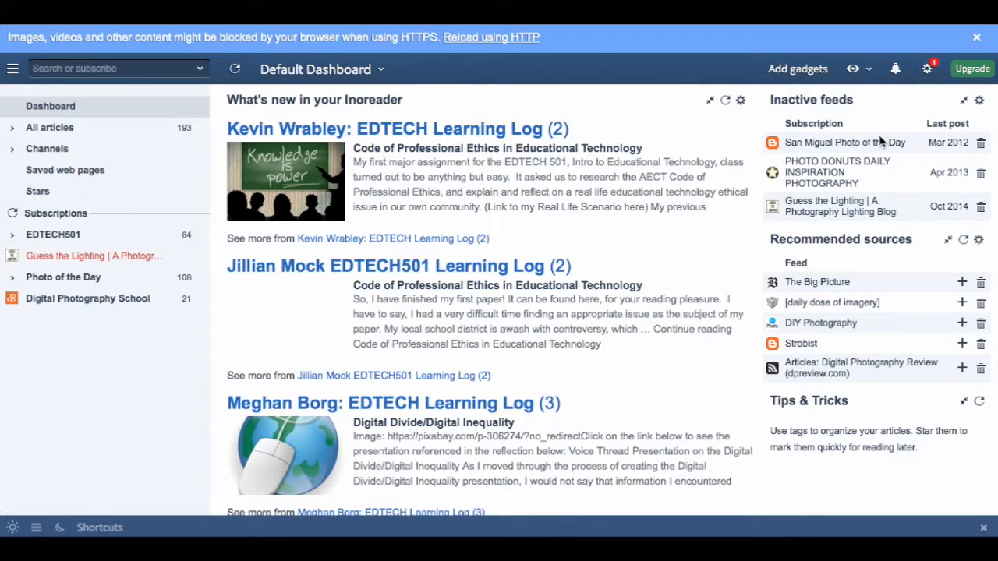
mouse_move(868, 356)
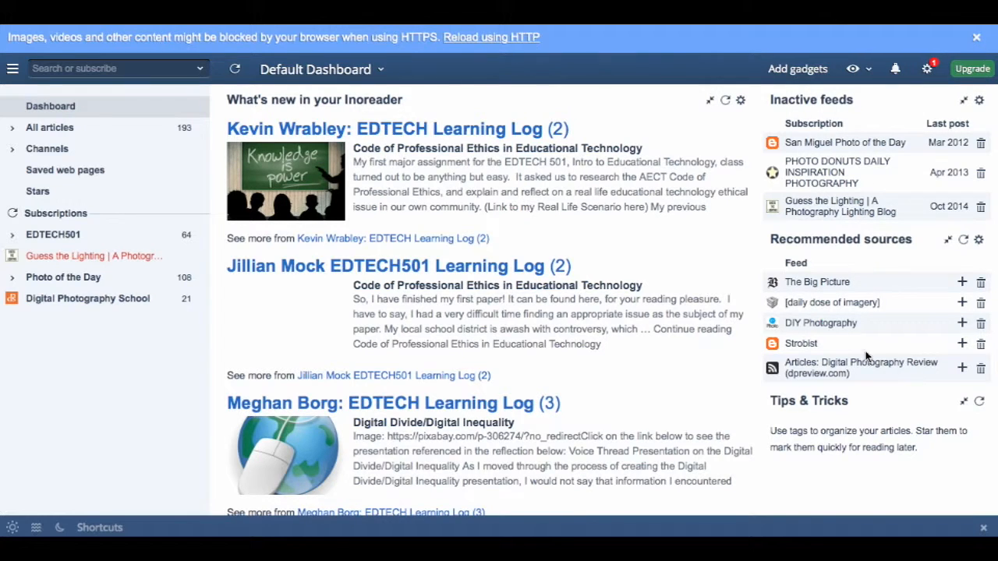
mouse_move(963, 282)
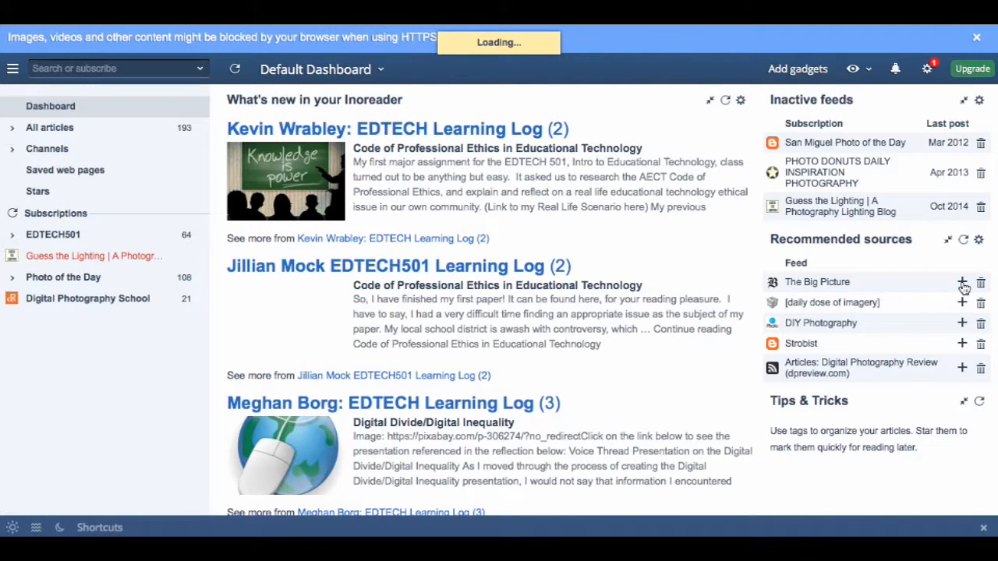
- Subscribe to The Big Picture in Photo of the Day and return to the Dashboard
left_click(962, 282)
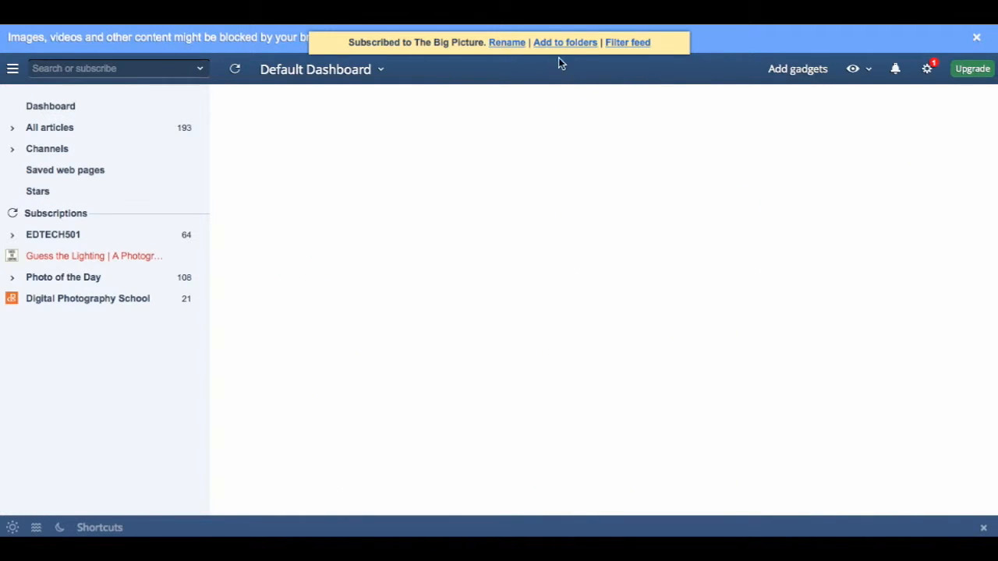
left_click(564, 42)
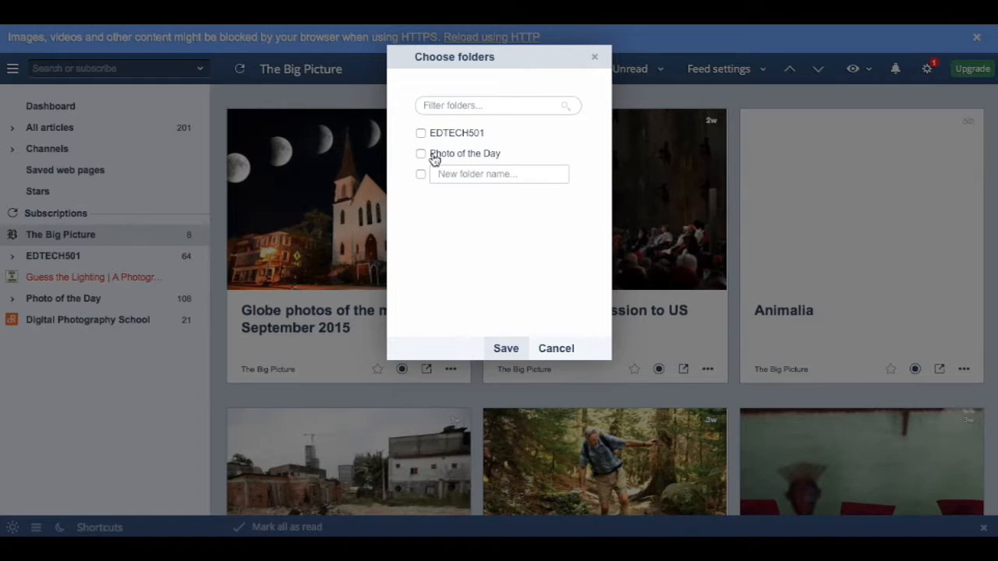
left_click(421, 153)
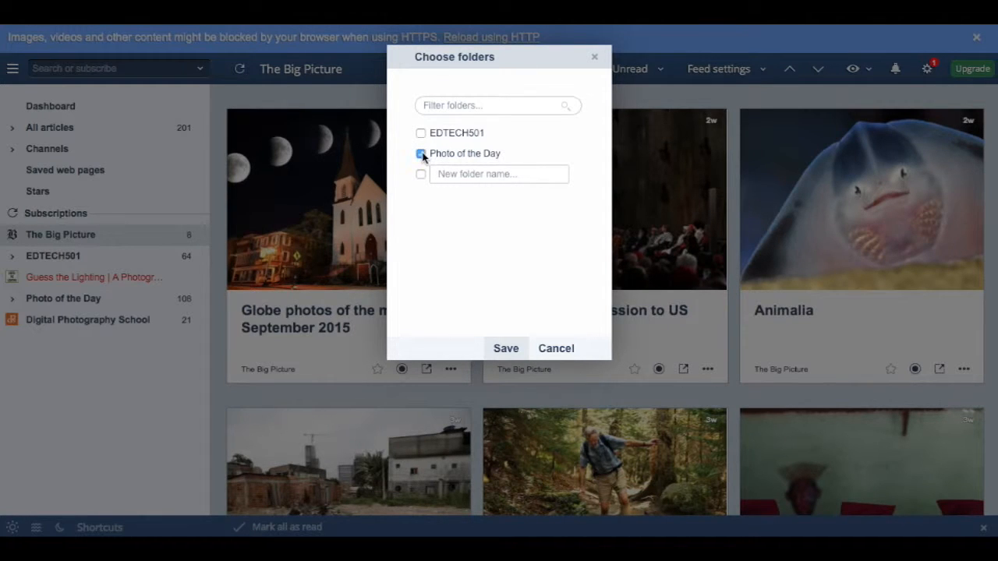
left_click(505, 348)
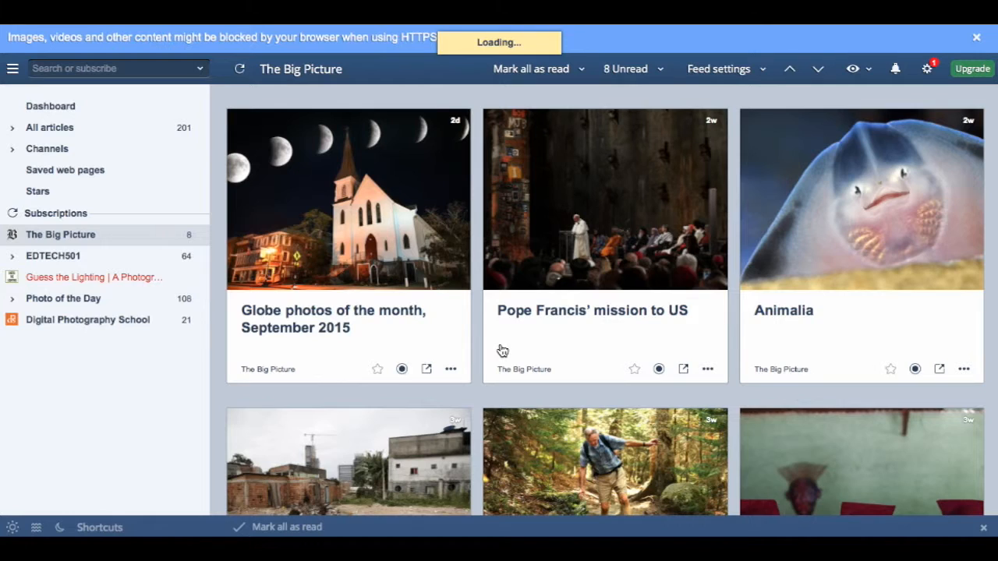
left_click(50, 106)
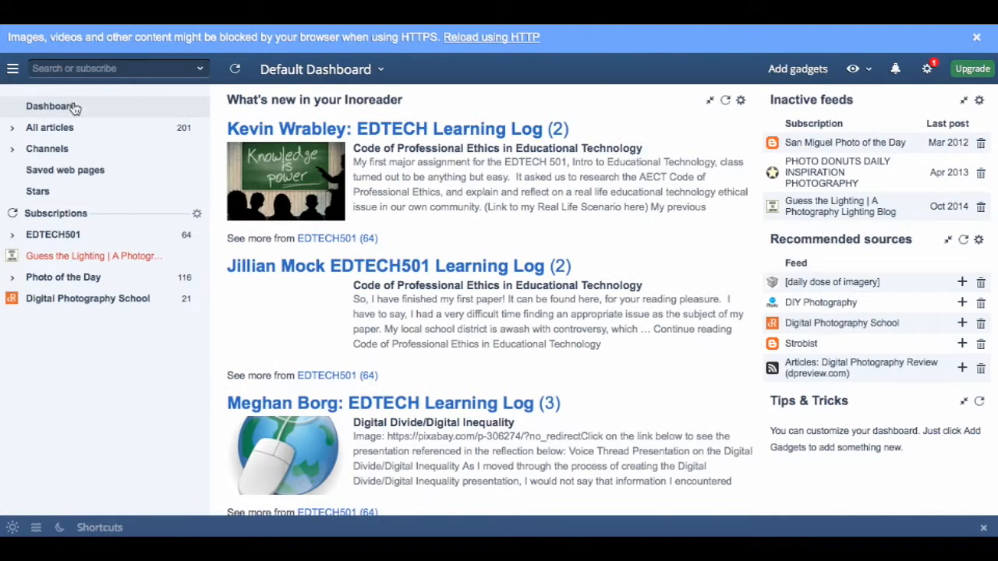
- Search all articles for 'photos', returning 3419 matching articles
type("photo")
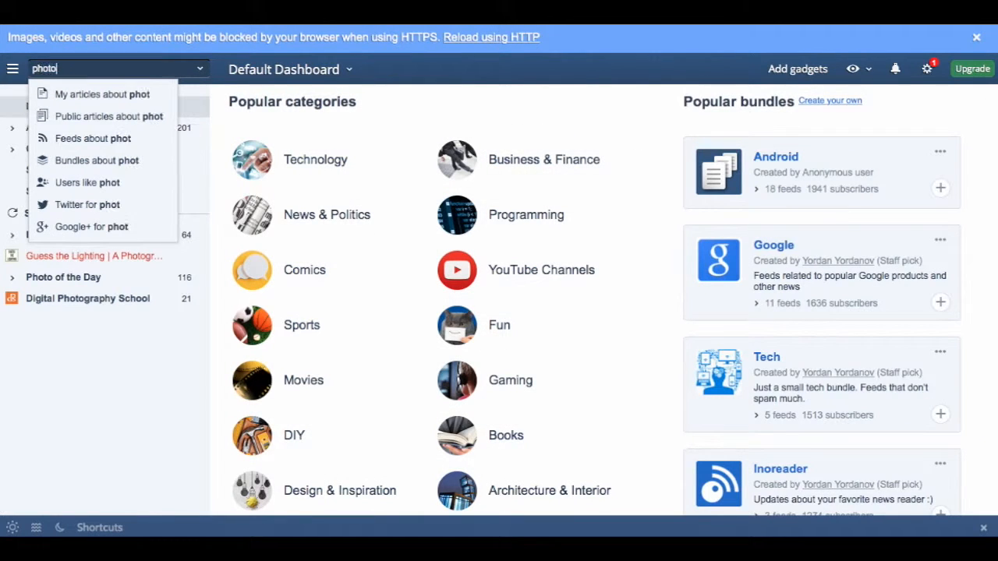
type("s")
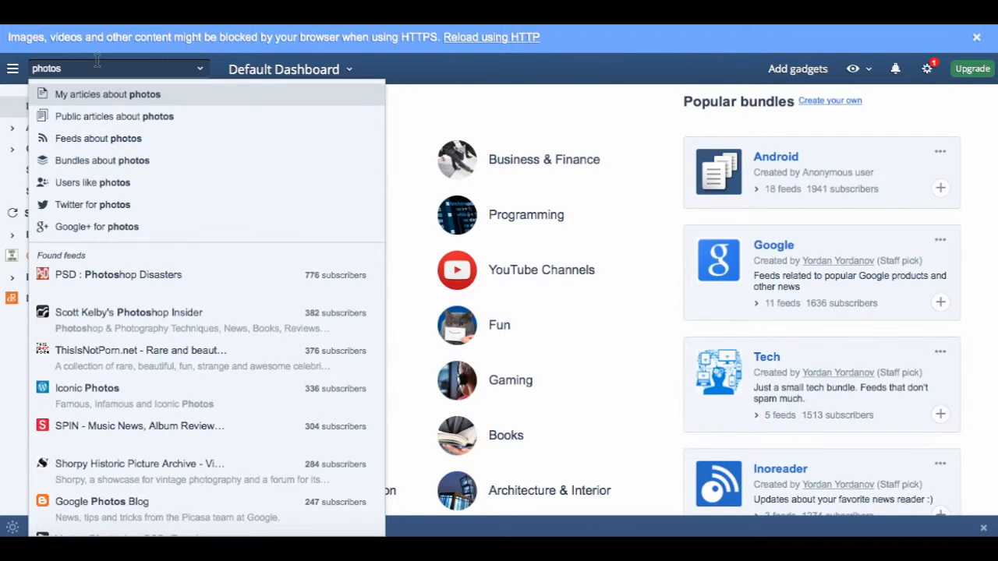
key("Return")
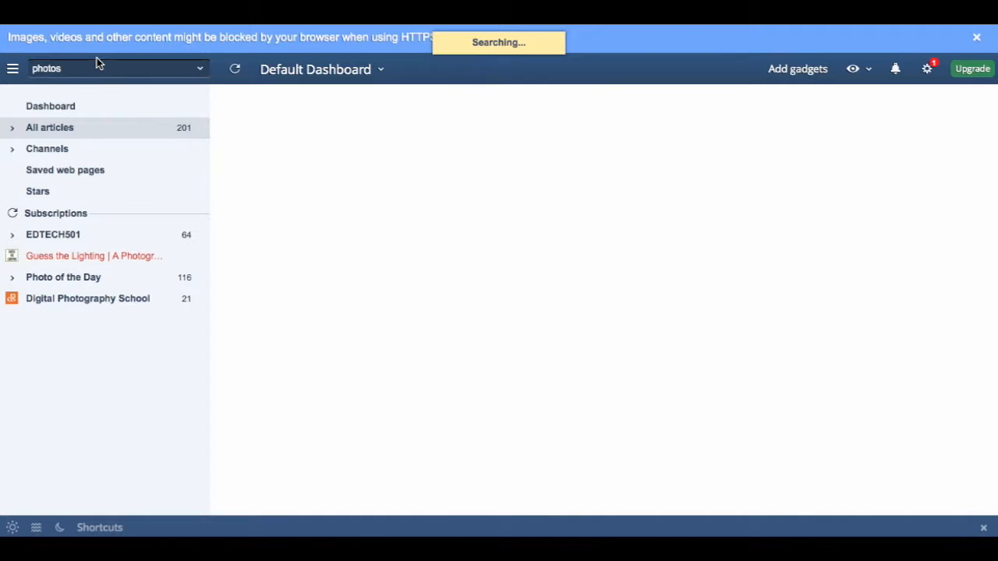
key("Return")
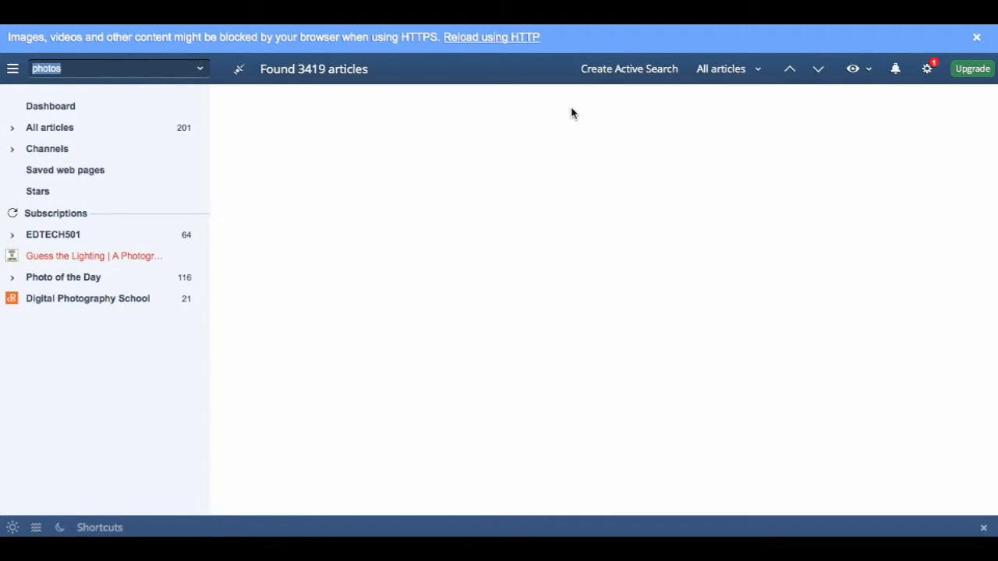
- View the 'photos' results under the Bundles, Twitter and Users tabs
left_click(564, 102)
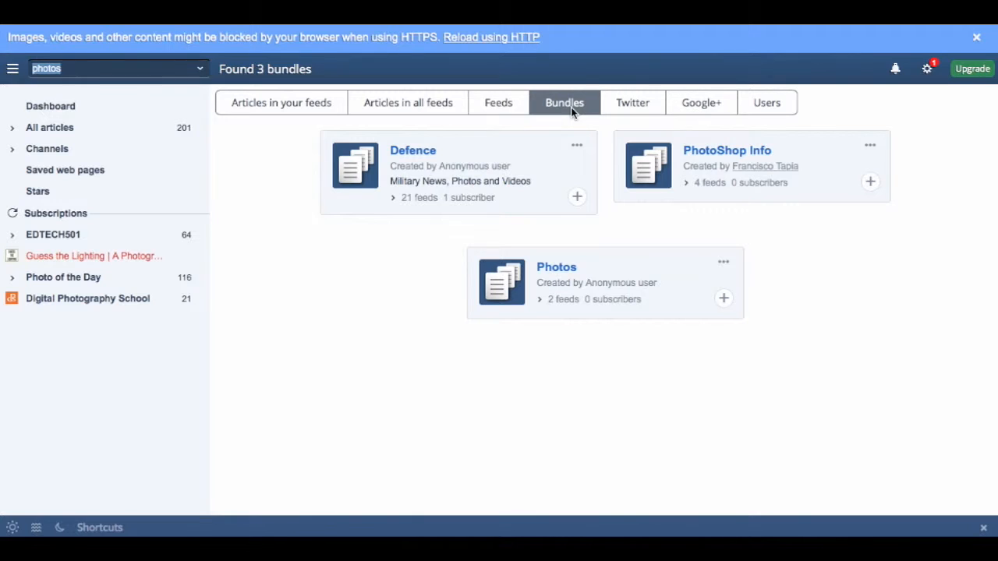
mouse_move(632, 103)
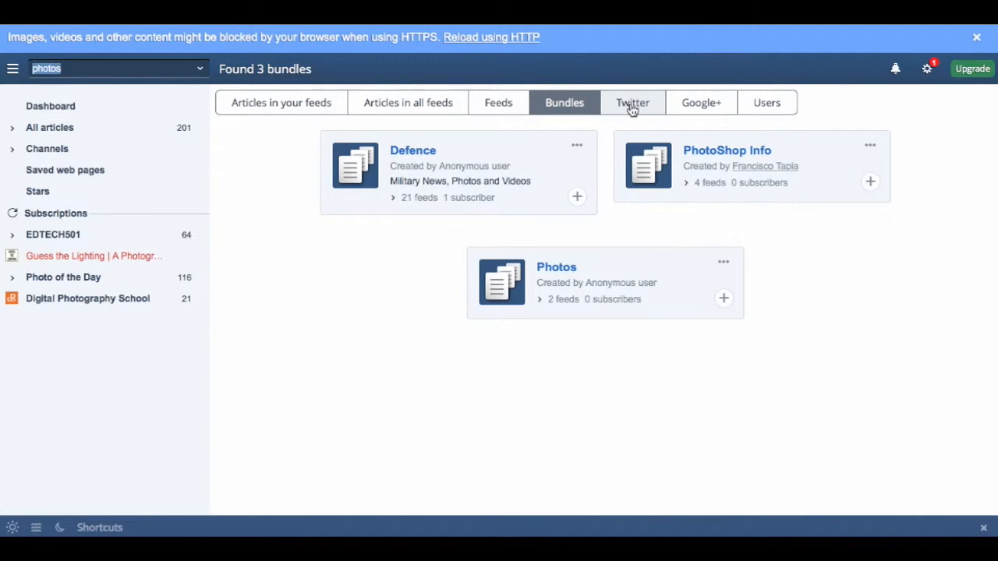
left_click(633, 103)
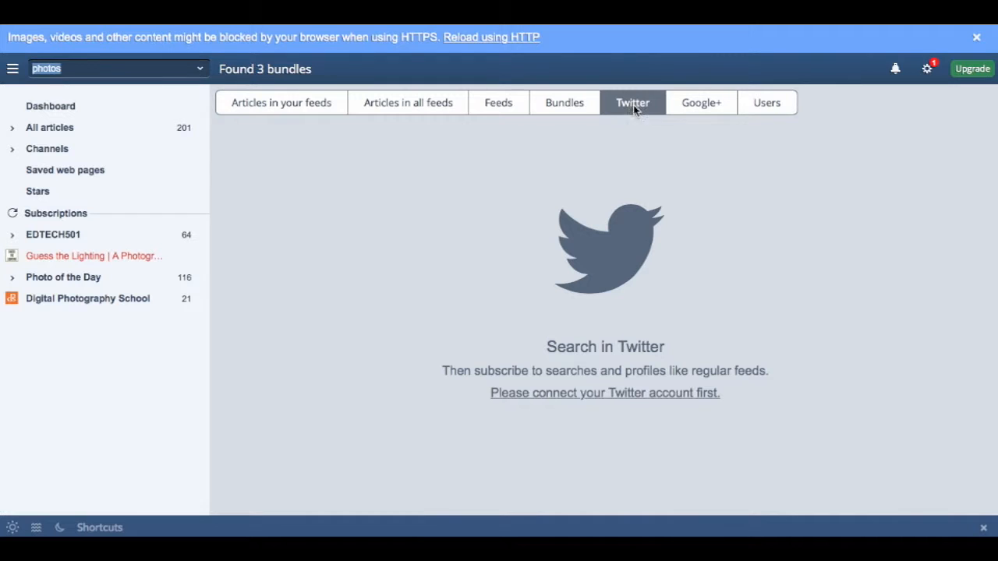
mouse_move(792, 103)
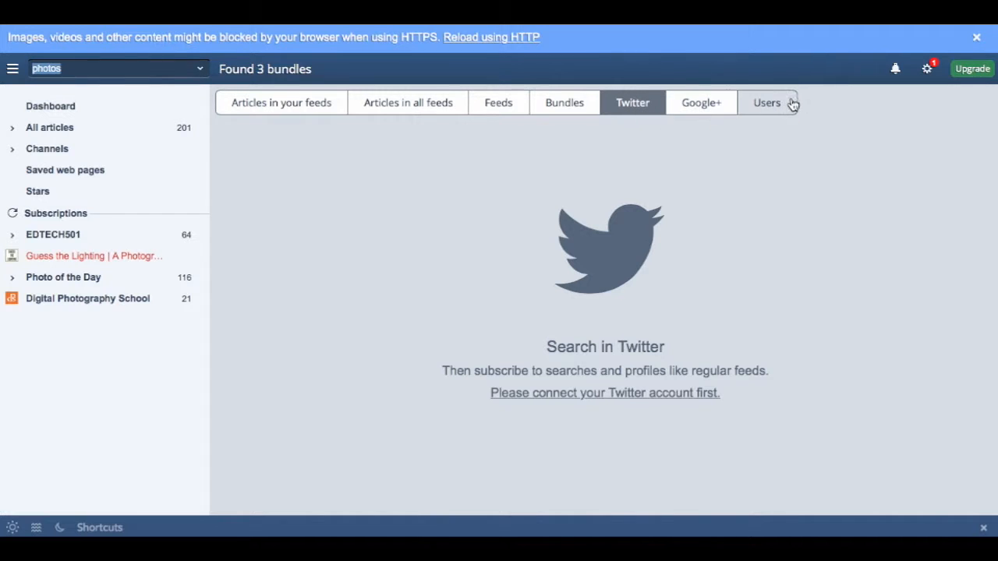
left_click(766, 102)
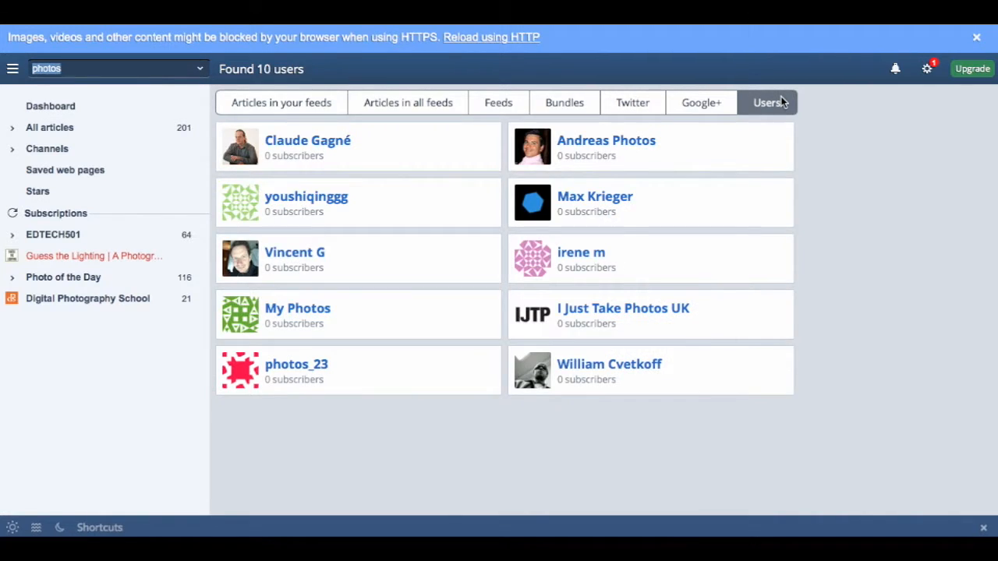
left_click(109, 68)
type("http://www.grumpycats.com")
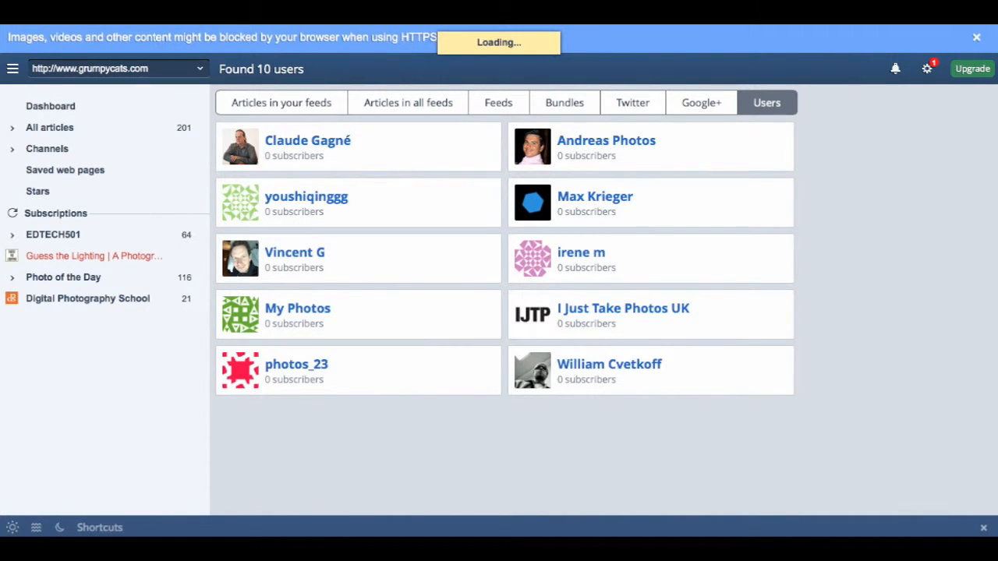
- Subscribe to the Grumpy Cat feed and save it into a new 'Cats' folder
left_click(498, 102)
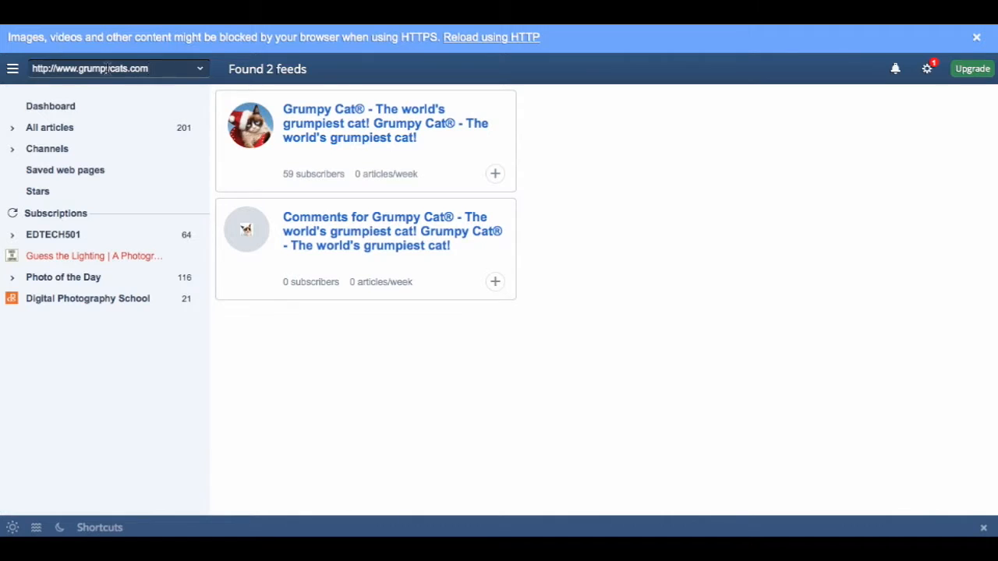
left_click(495, 174)
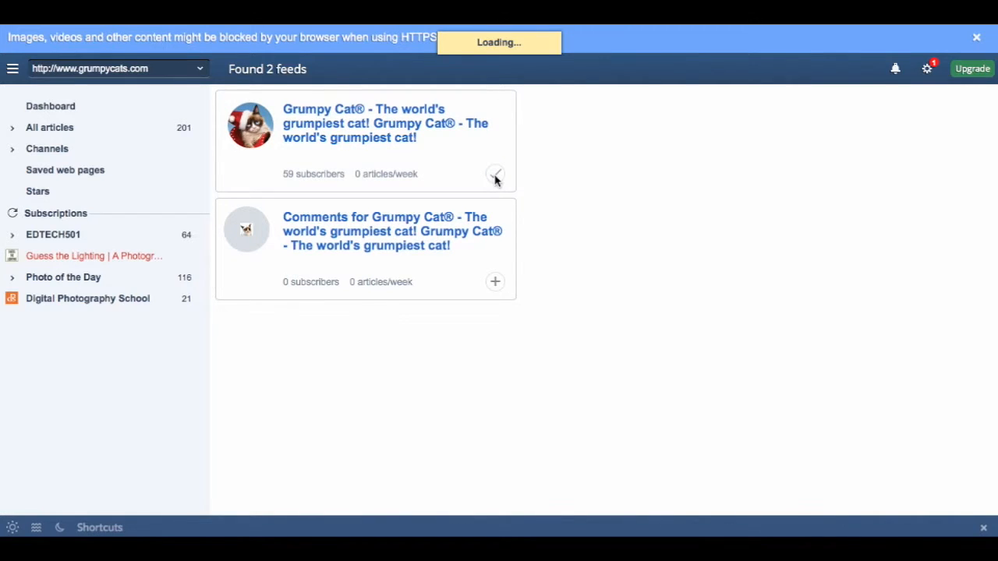
left_click(495, 174)
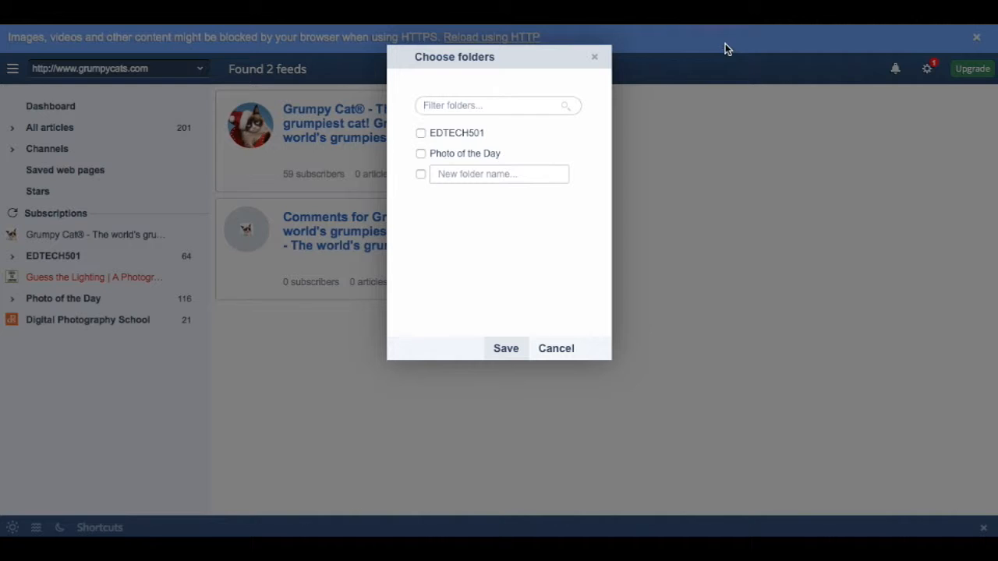
type("Cats")
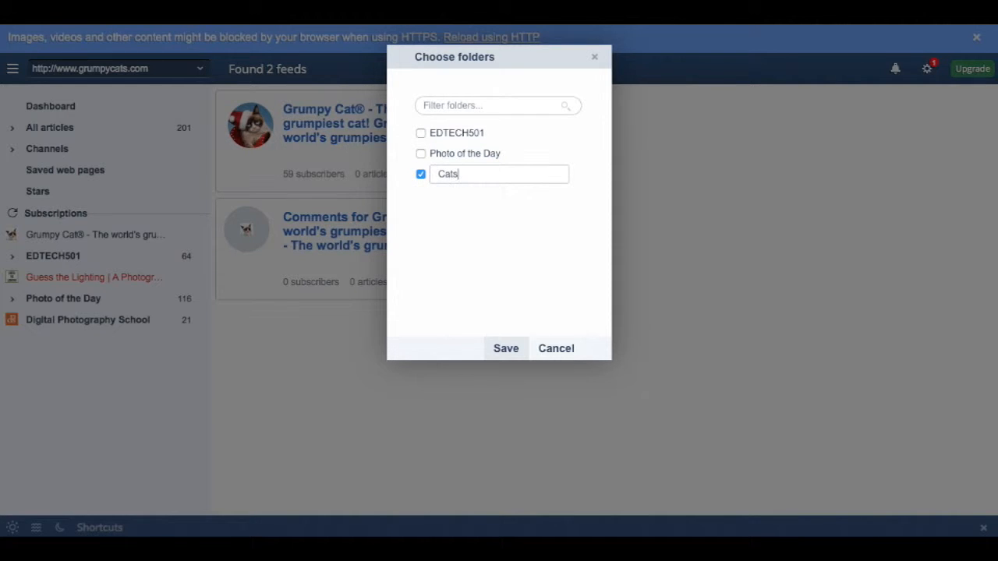
left_click(505, 349)
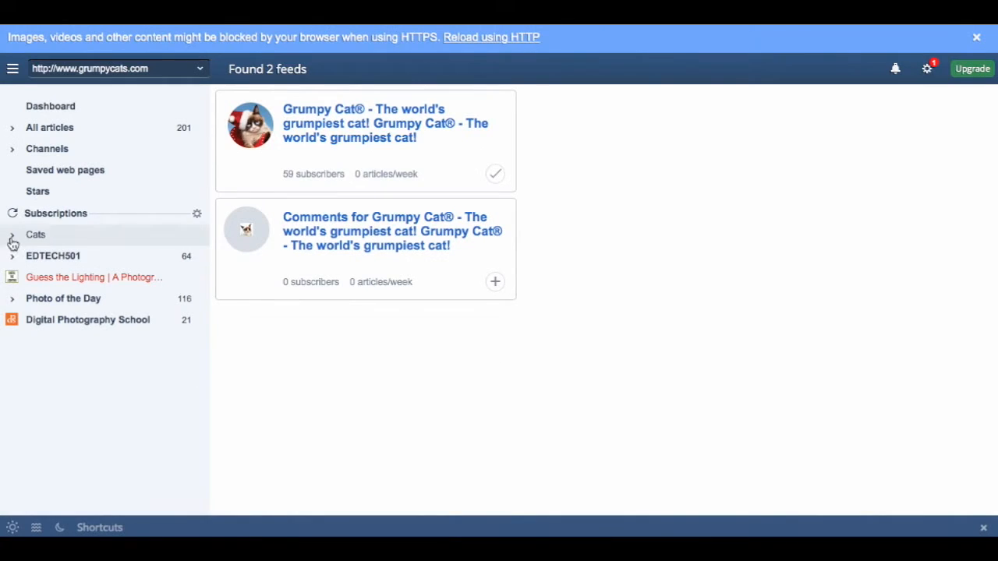
mouse_move(140, 380)
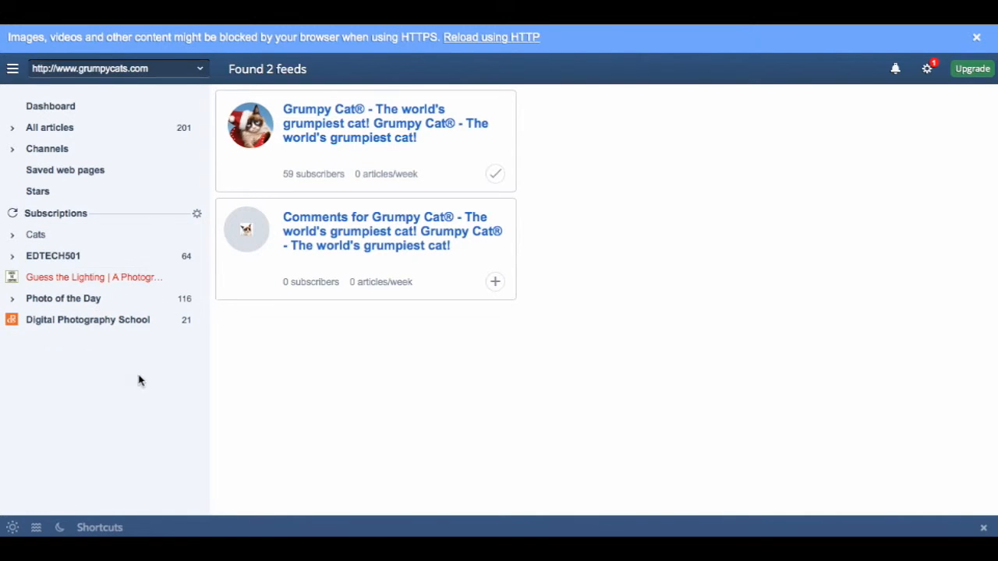
- Toggle the dark theme on and off, then show the keyboard shortcuts list
left_click(59, 527)
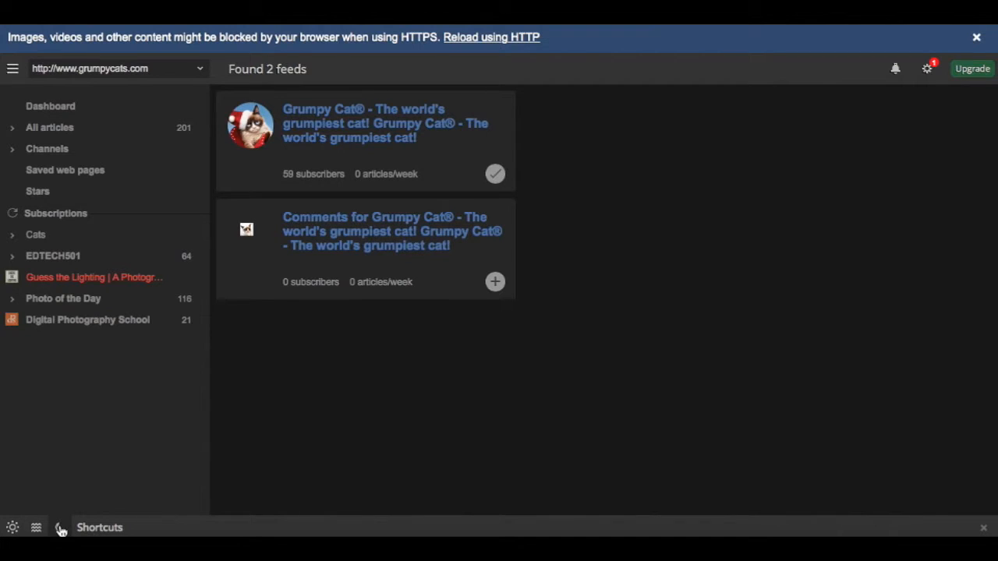
left_click(12, 527)
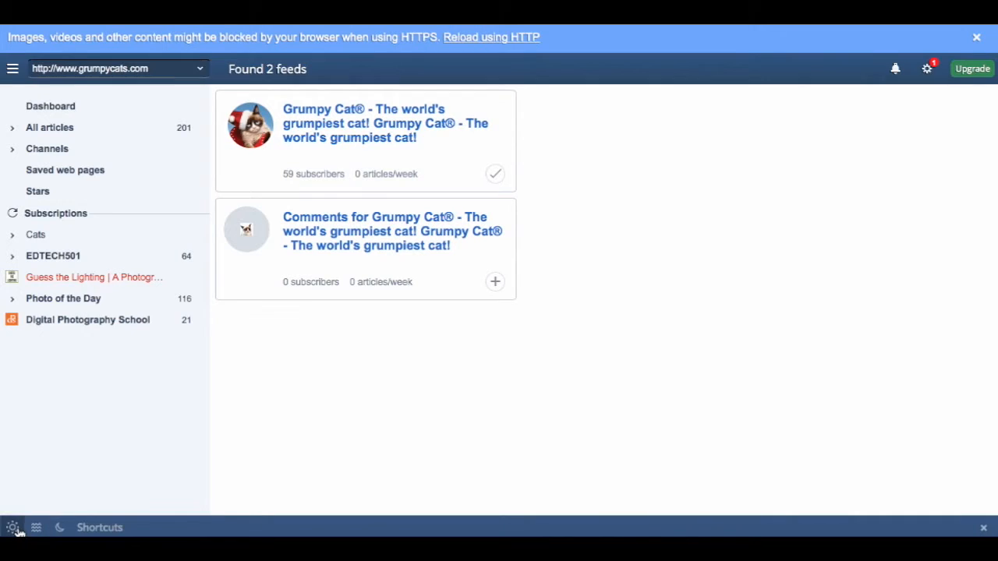
left_click(99, 527)
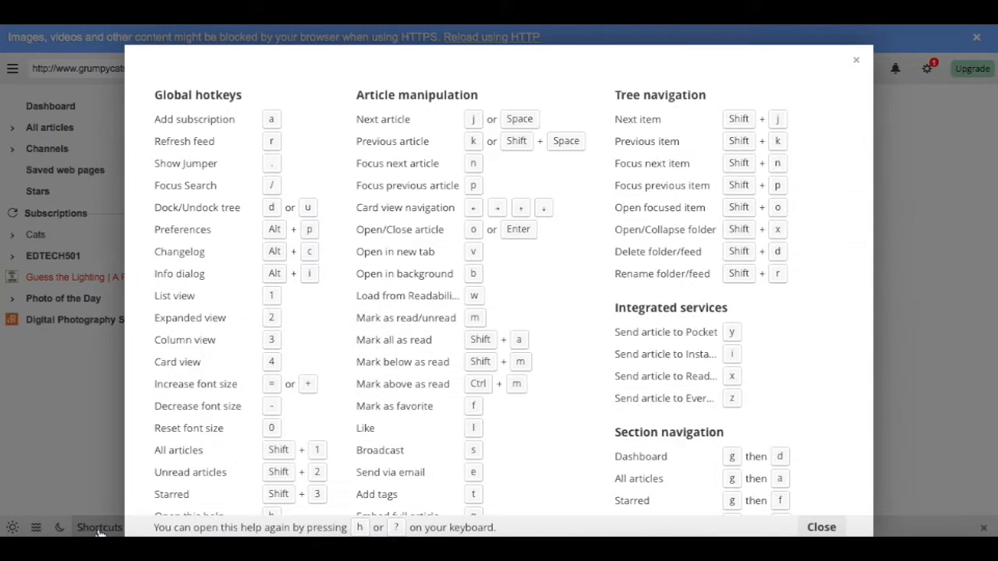
scroll("down", 3)
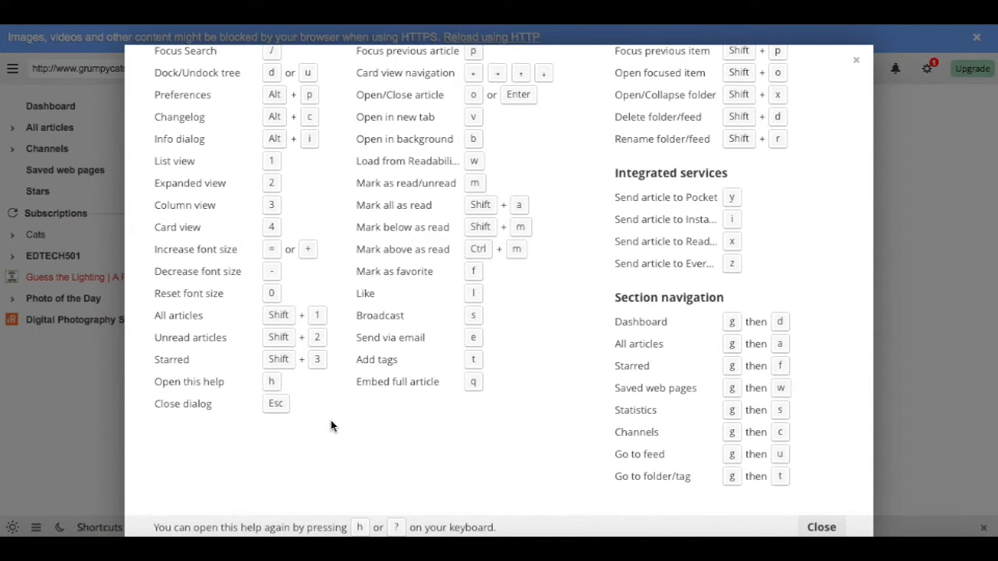